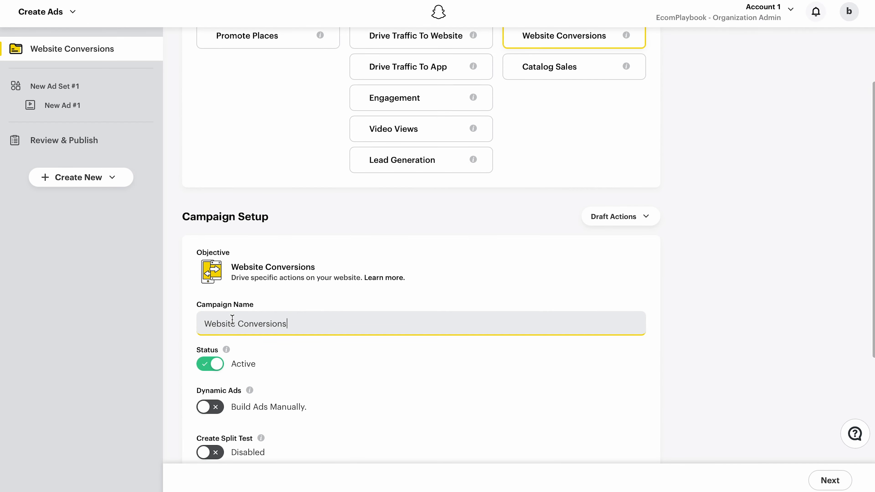
Step: Name the Website Conversions campaign 'Earbu' for the earbuds product
{"action": "type", "text": "Earbu"}
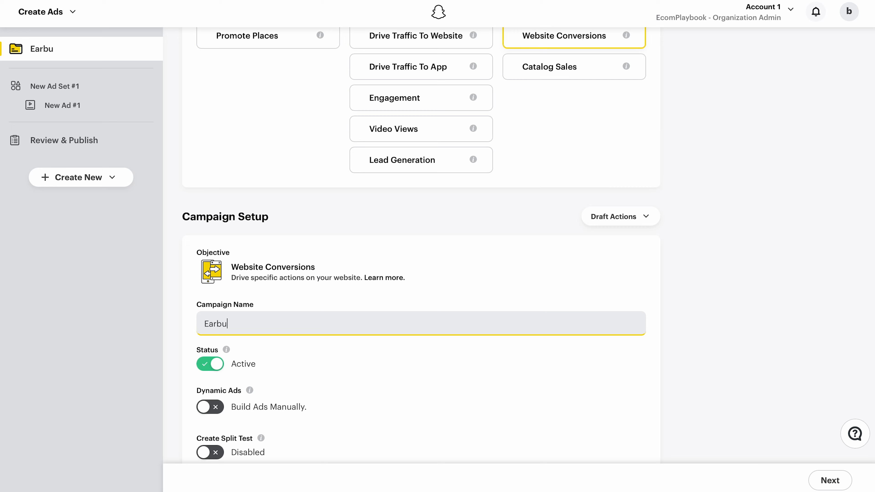
{"action": "scroll", "scroll_direction": "down", "scroll_amount": 3}
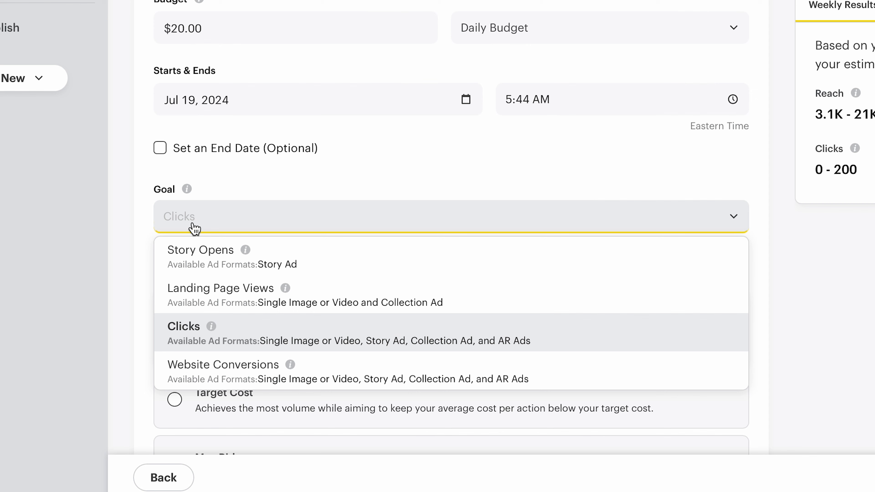
Step: Set the ad set goal to Website Conversions, keeping Pixel Purchase, Auto-Bid and Automatic Placement
{"action": "left_click", "coordinate": [222, 365]}
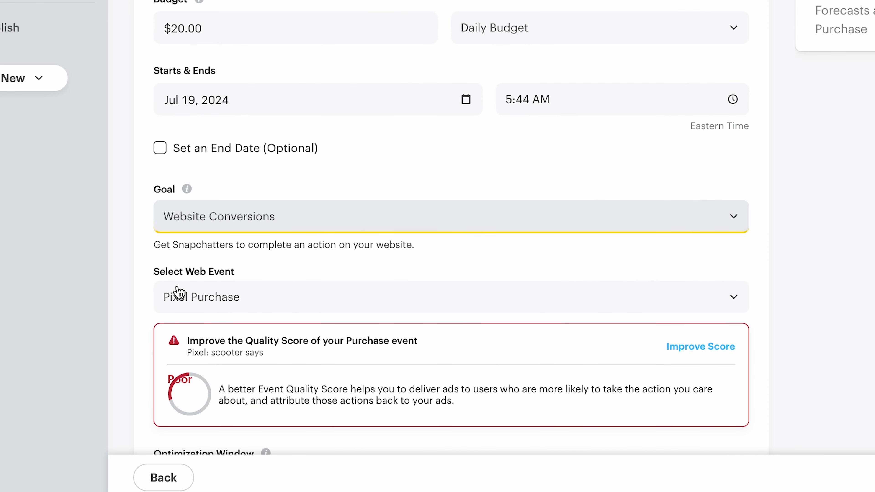
{"action": "mouse_move", "coordinate": [198, 305]}
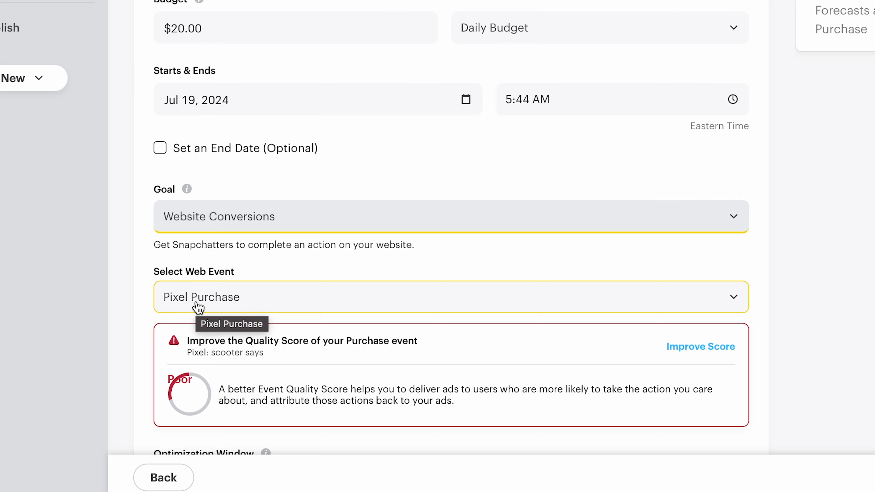
{"action": "mouse_move", "coordinate": [139, 336]}
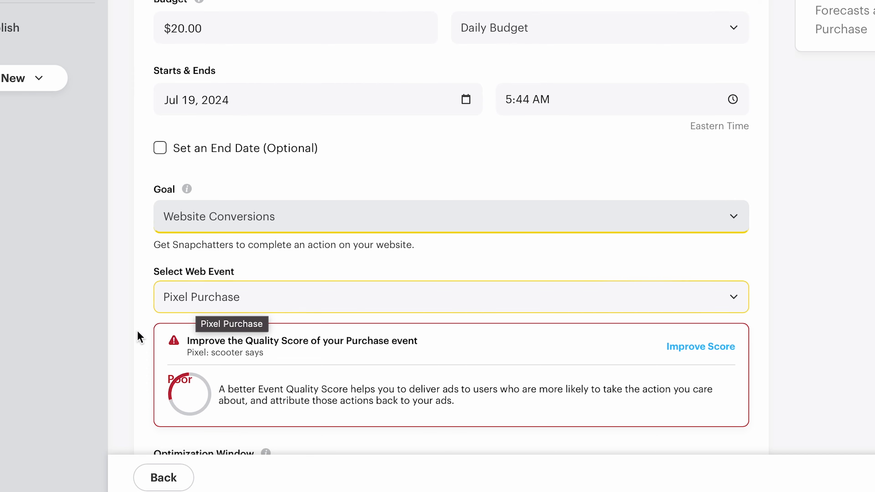
{"action": "scroll", "scroll_direction": "down", "scroll_amount": 3}
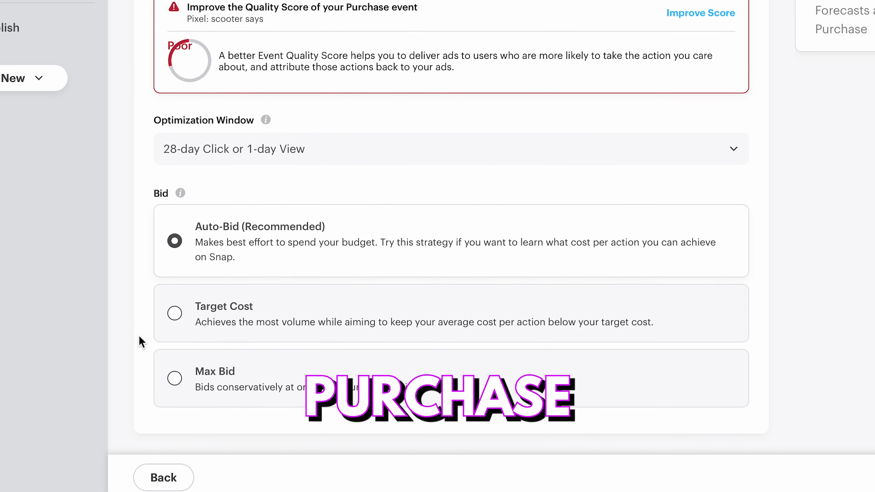
{"action": "scroll", "scroll_direction": "down", "scroll_amount": 3}
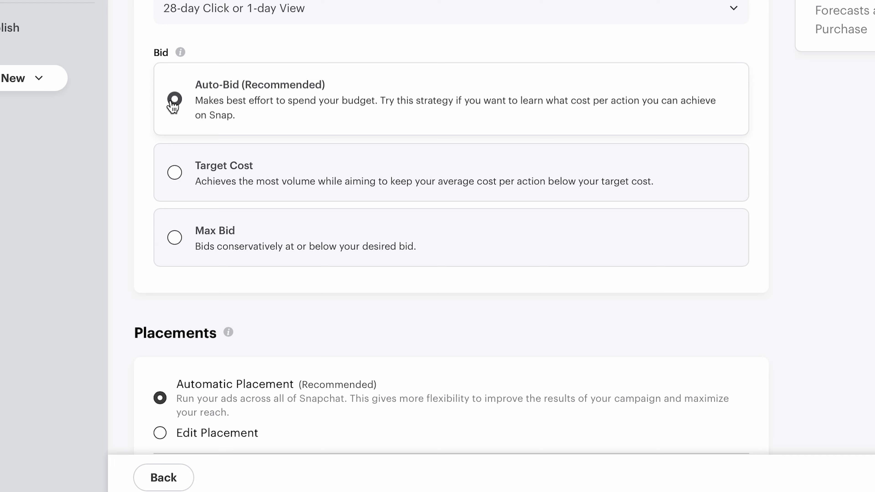
{"action": "scroll", "scroll_direction": "down", "scroll_amount": 3}
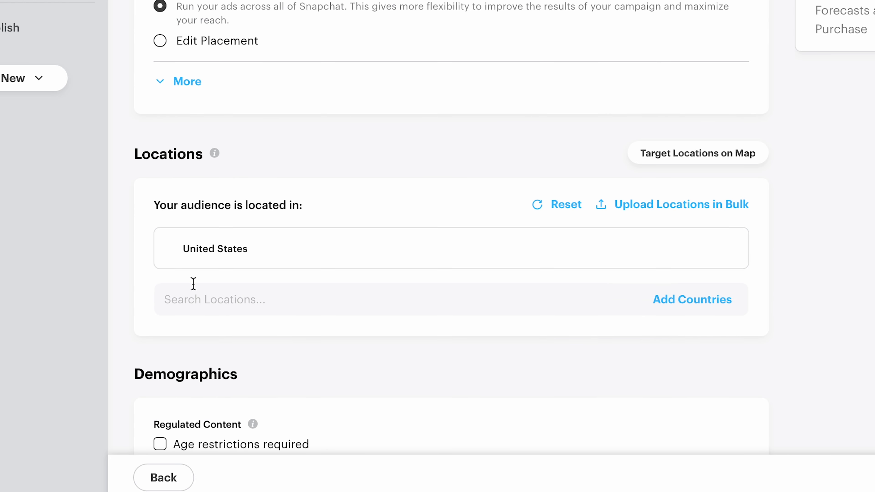
Step: Raise the audience's minimum age to 16 and filter the languages list for English
{"action": "type", "text": "can"}
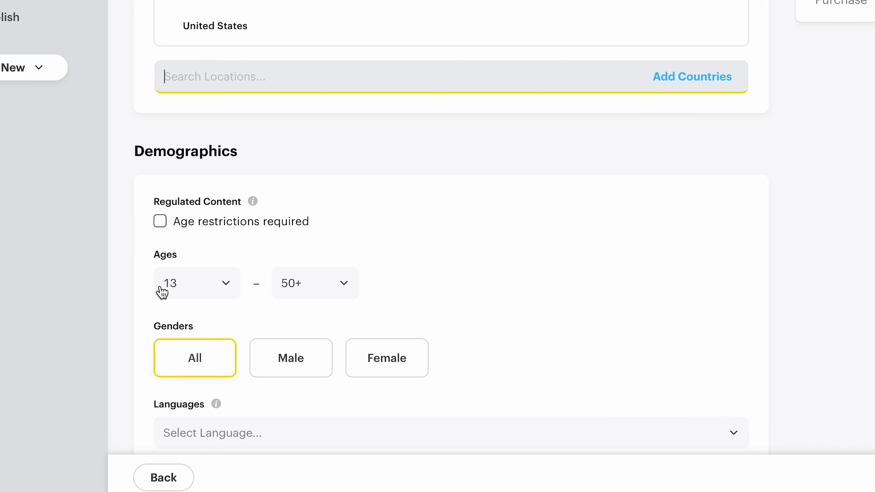
{"action": "left_click", "coordinate": [196, 283]}
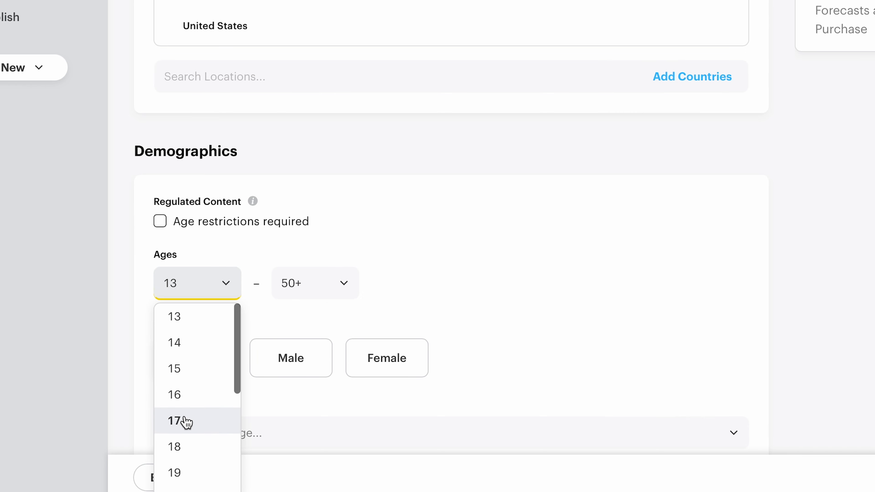
{"action": "left_click", "coordinate": [174, 394]}
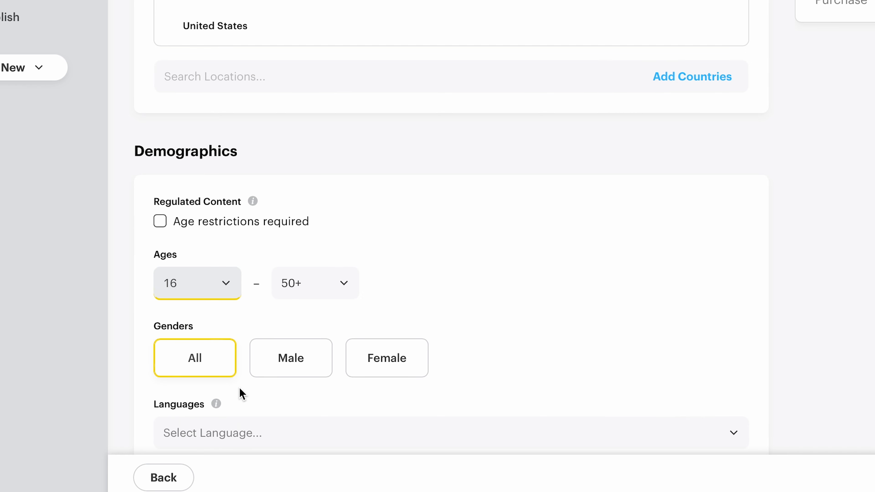
{"action": "type", "text": "e"}
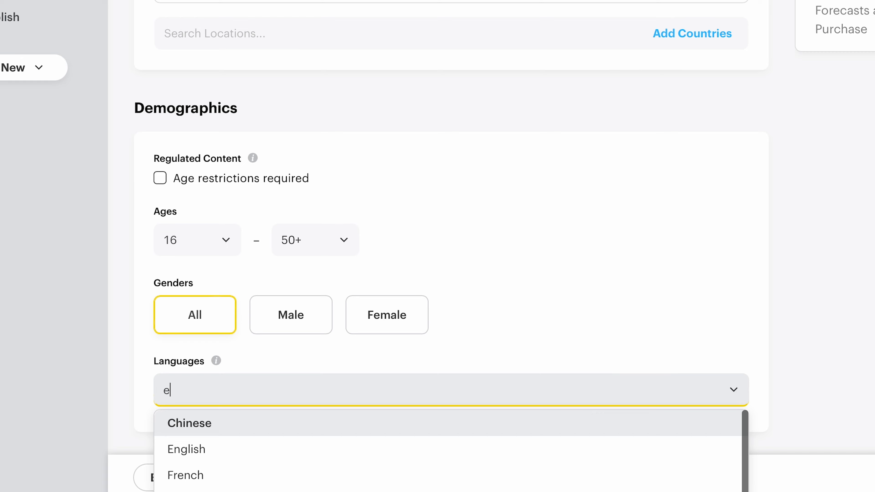
{"action": "type", "text": "ngl"}
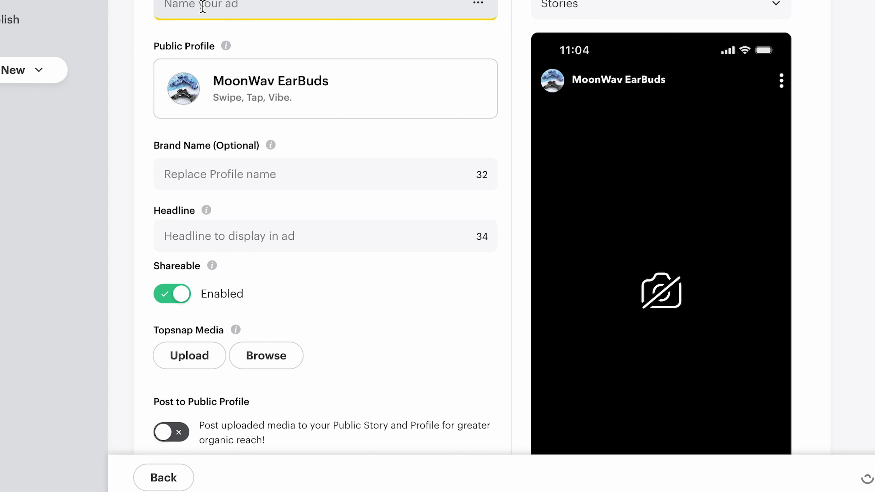
Step: Name the new ad under the MoonWav EarBuds profile 'Ad 1'
{"action": "type", "text": "Ad 1"}
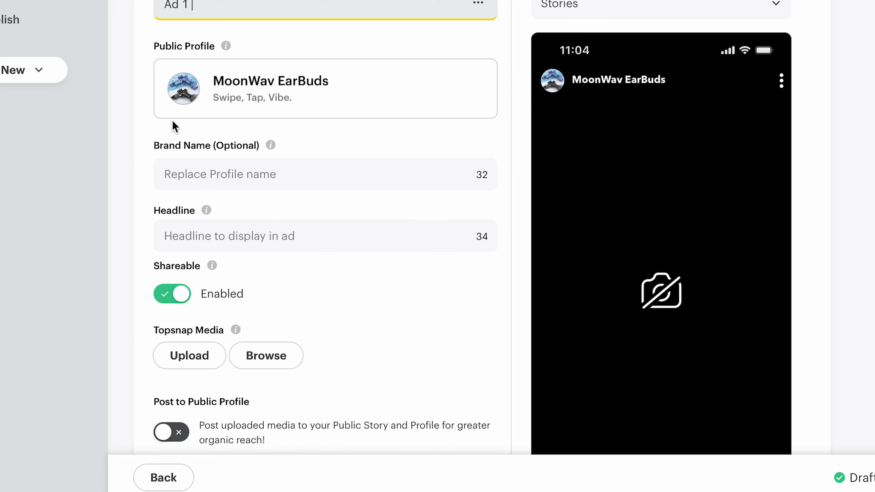